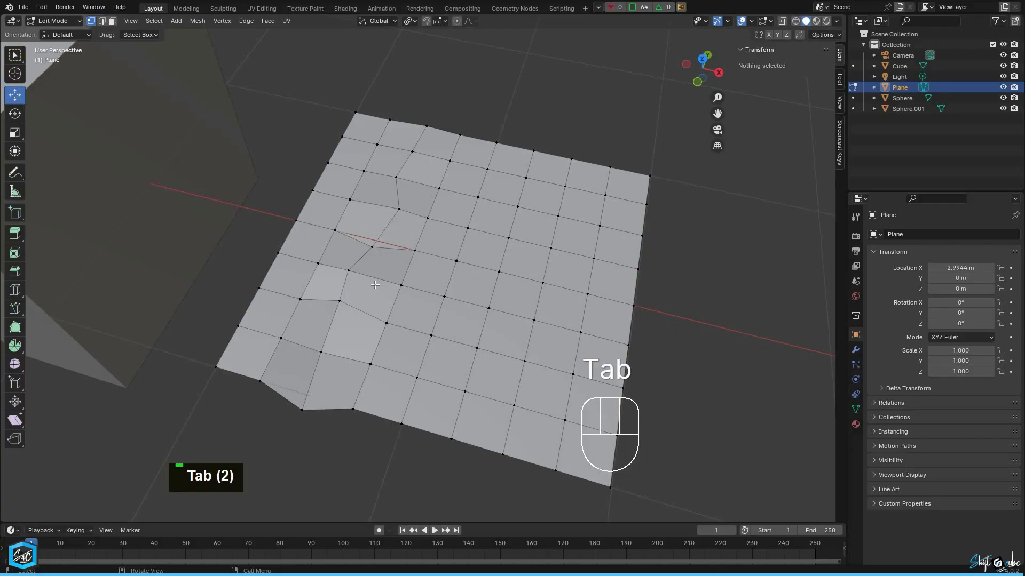
# - Enter Edit Mode on the subdivided plane and pick one vertex
pyautogui.press('g')
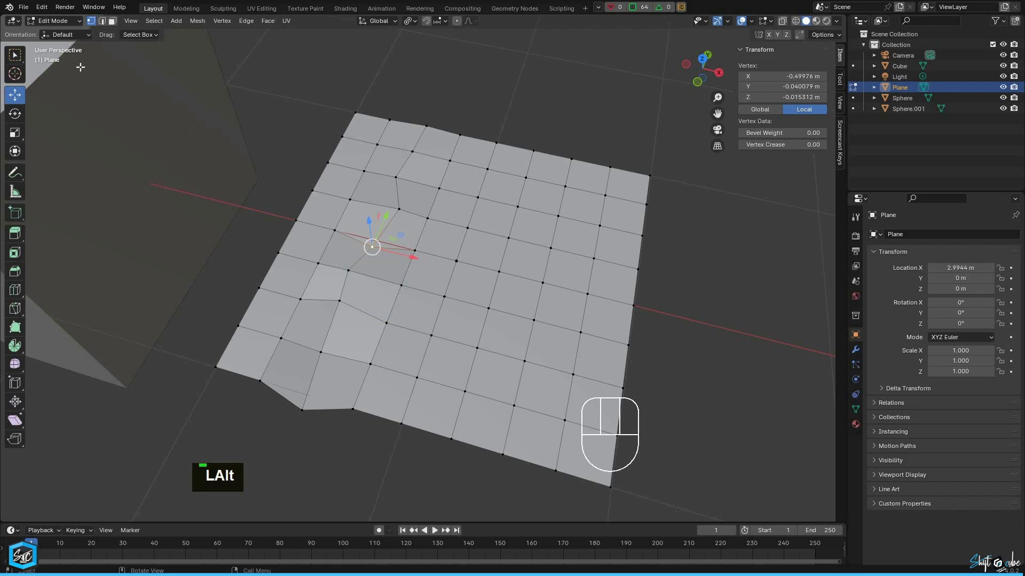
# - Enable the Mesh: LoopTools add-on in Preferences (search 'loo') and return to the plane
pyautogui.click(41, 7)
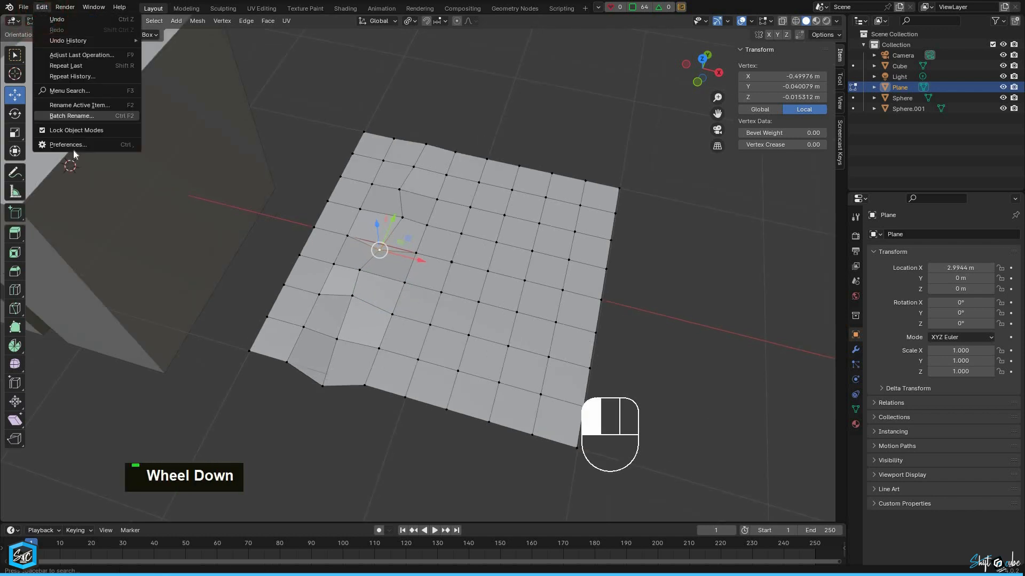
pyautogui.click(68, 144)
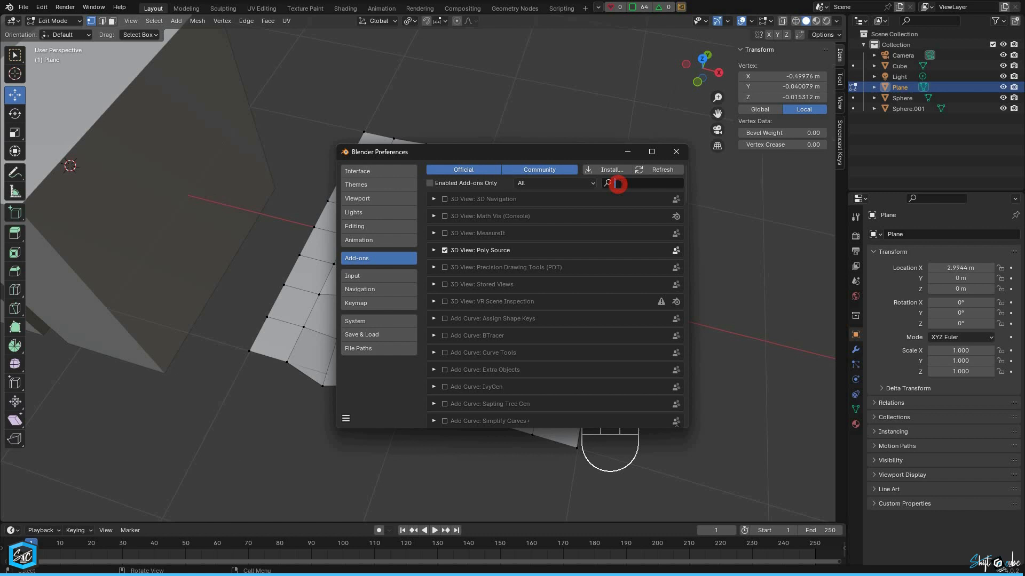
pyautogui.write('loo')
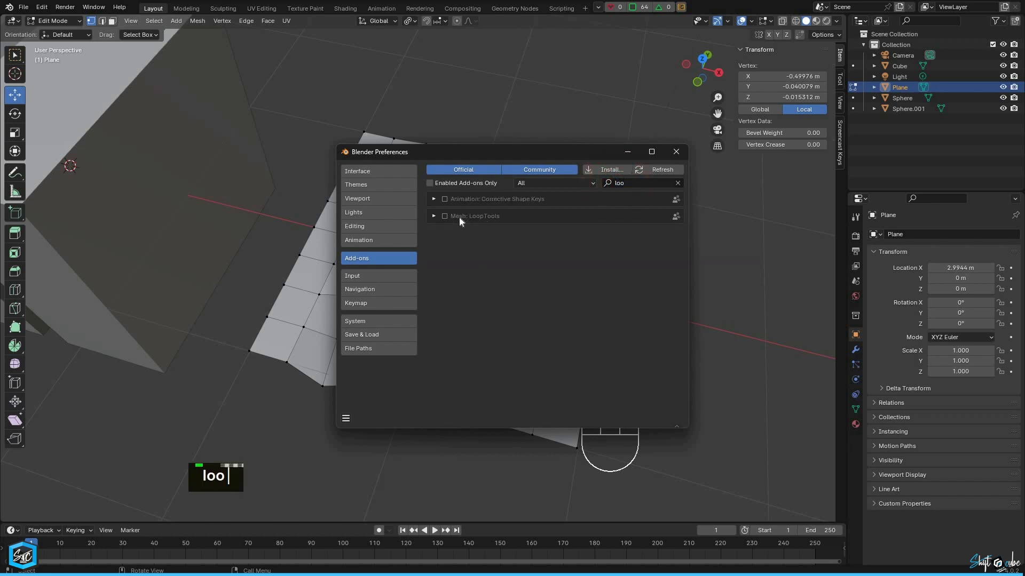
pyautogui.click(444, 216)
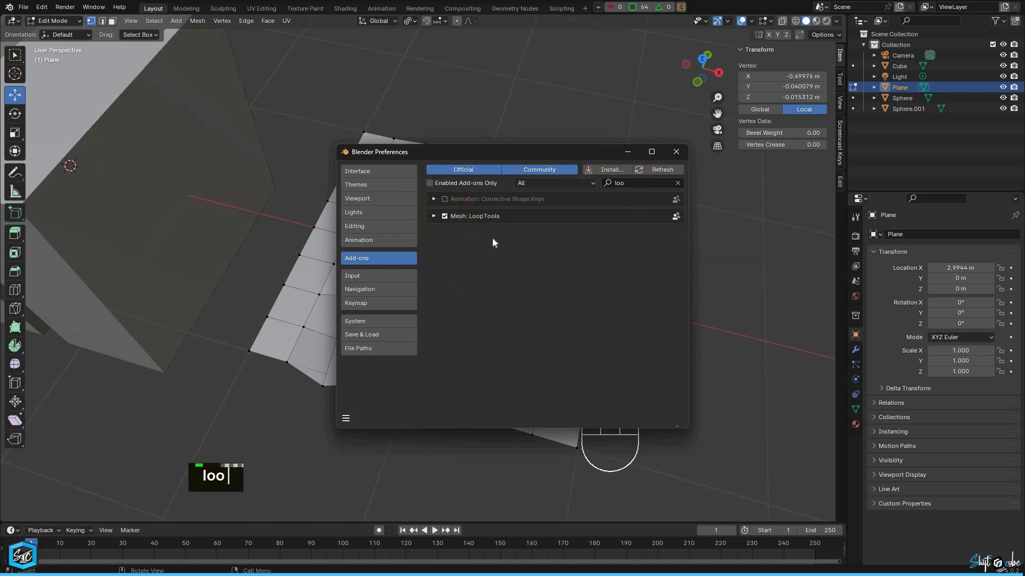
pyautogui.click(433, 216)
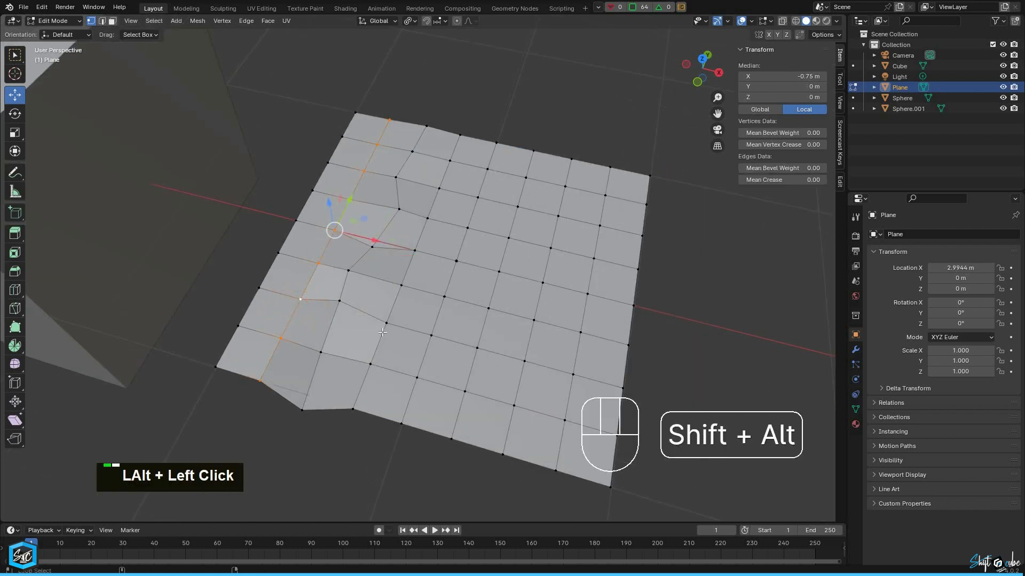
# - Pick the two bent loops on the plane and apply LoopTools Curve with cubic interpolation
pyautogui.click(385, 325)
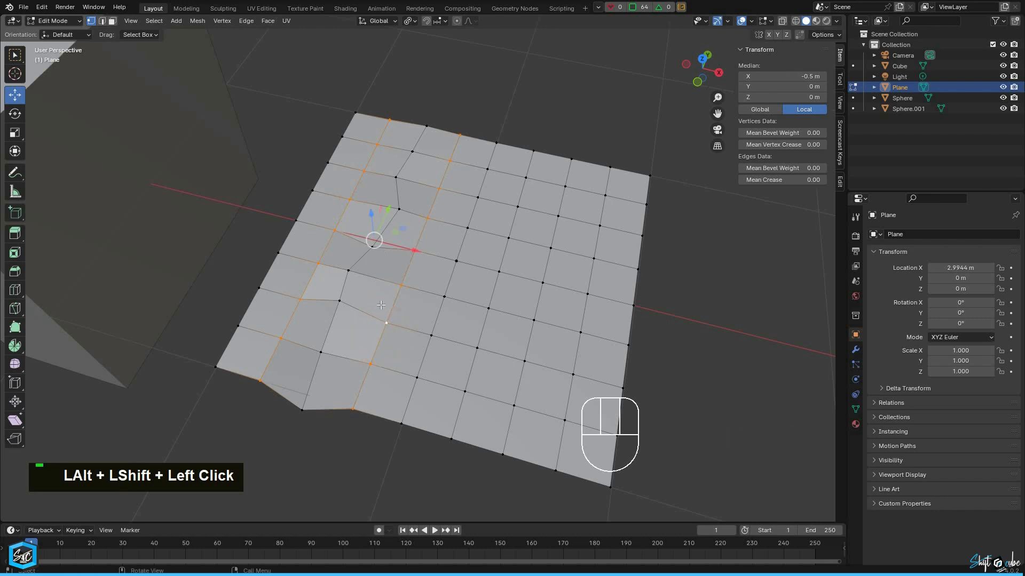
pyautogui.rightClick(381, 305)
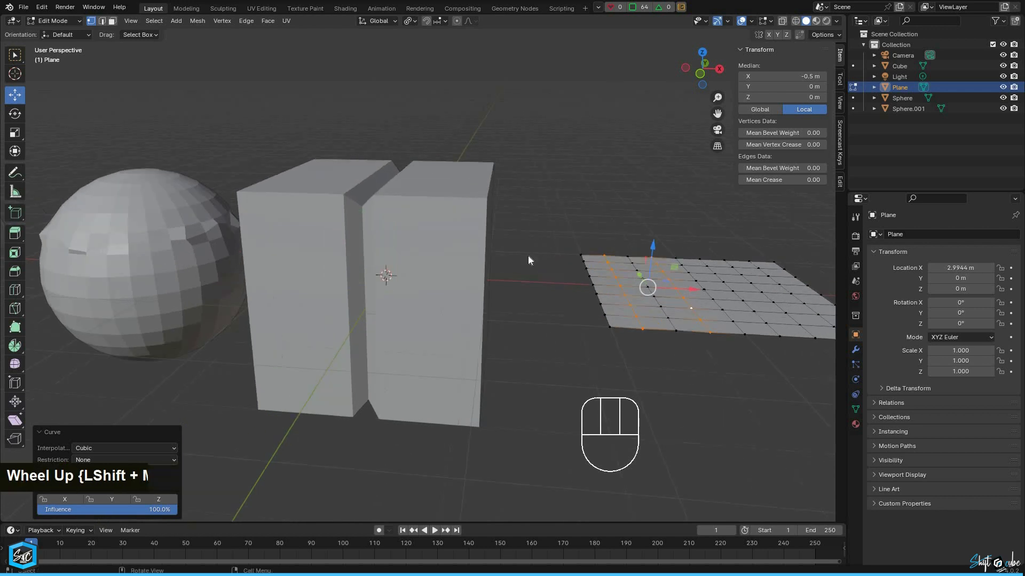
# - Switch to the cube, pick its slanted middle loop and straighten it with LoopTools Curve
pyautogui.press('Tab')
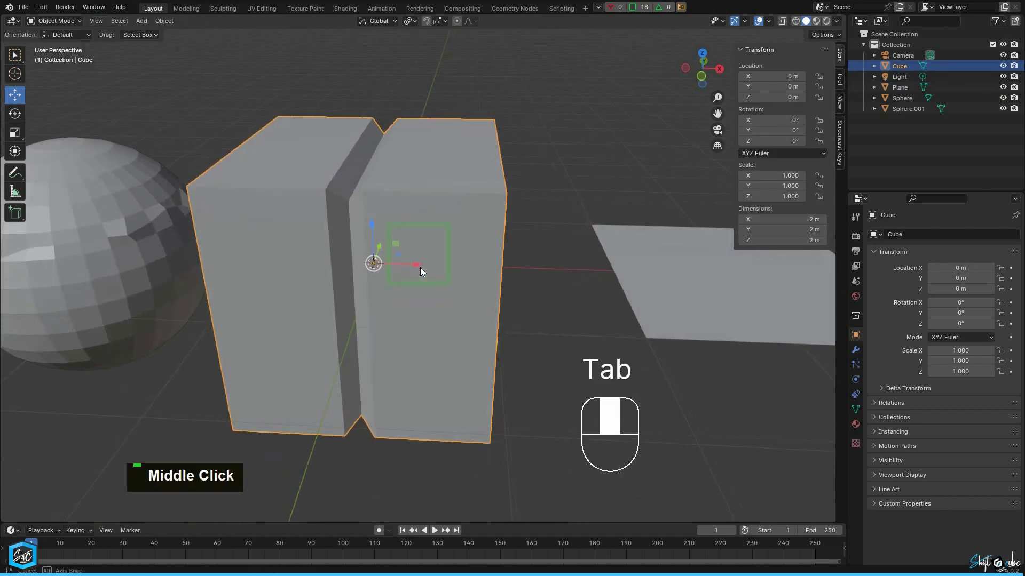
pyautogui.press('Tab')
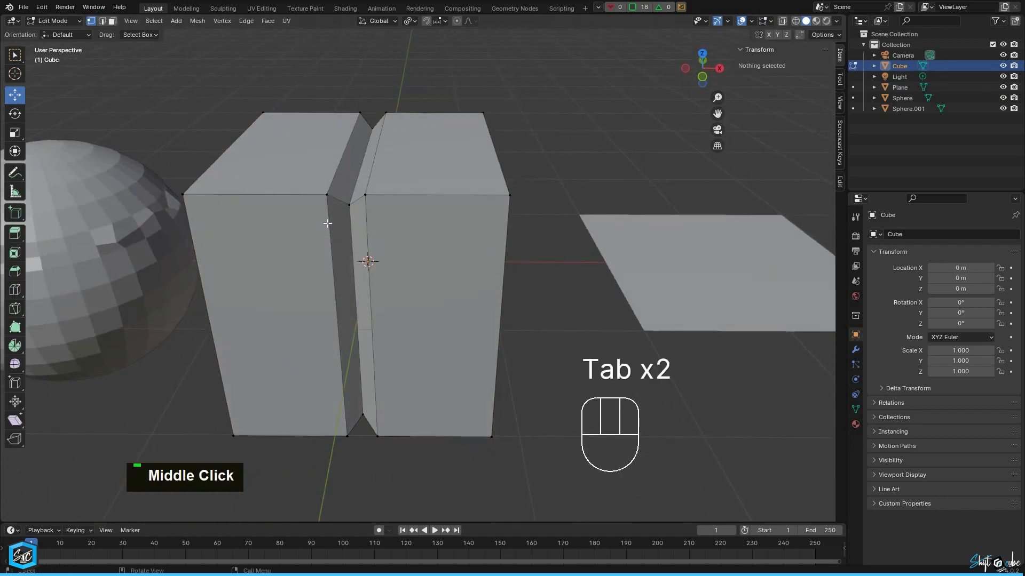
pyautogui.click(364, 211)
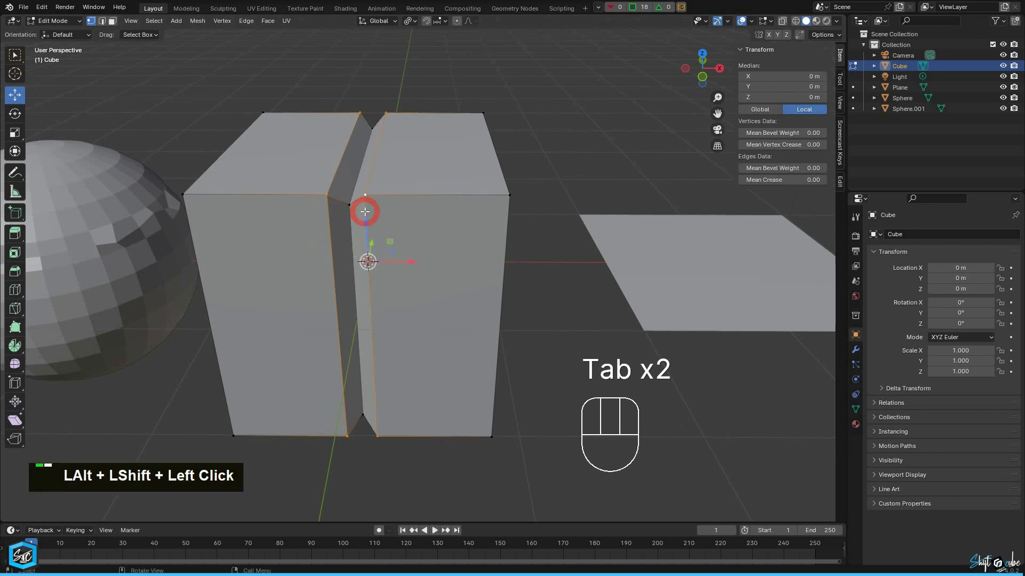
pyautogui.rightClick(365, 212)
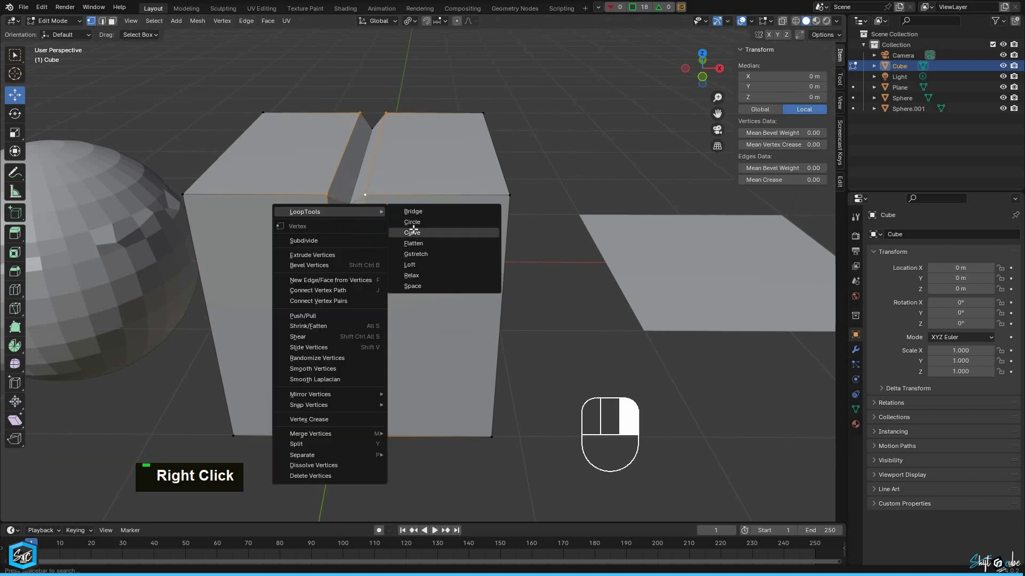
pyautogui.click(412, 232)
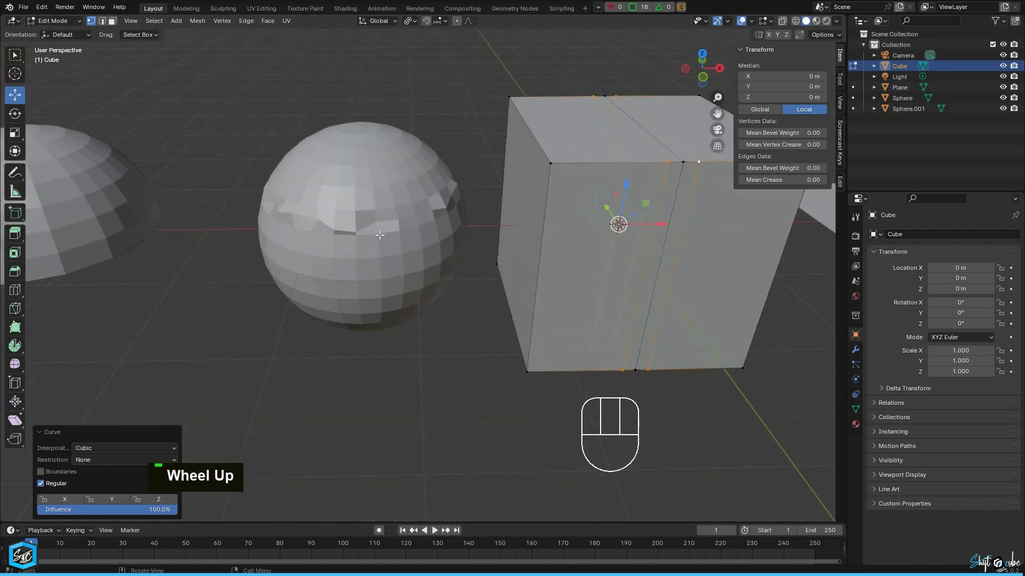
# - Switch to the sphere, pick its dented horizontal loop and apply LoopTools Curve
pyautogui.press('Tab')
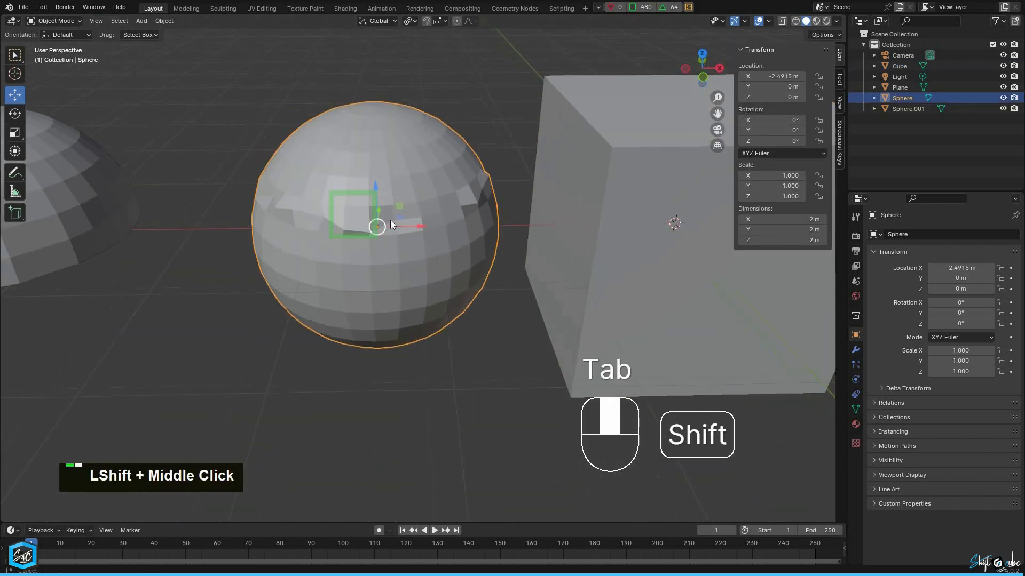
pyautogui.press('Tab')
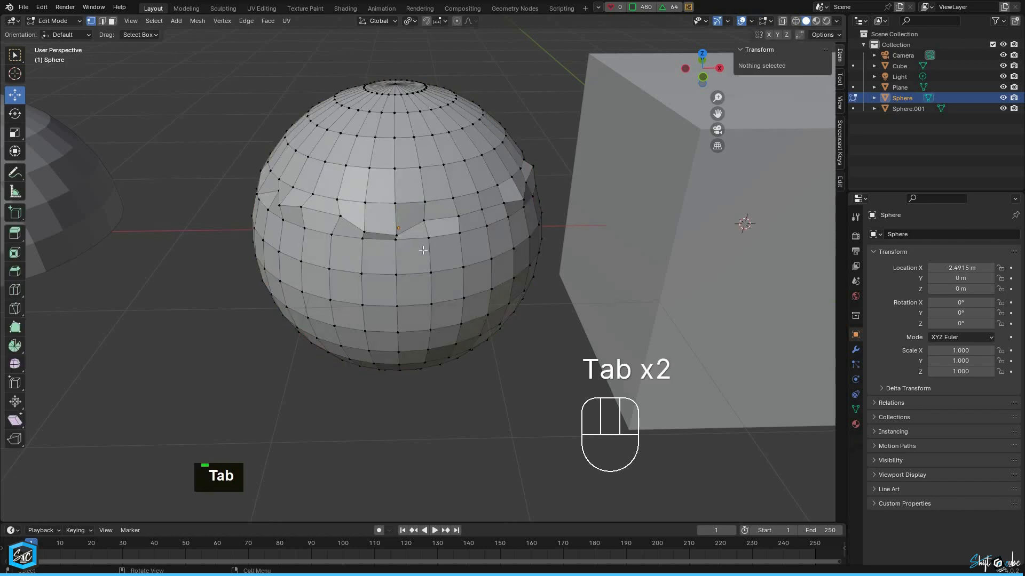
pyautogui.click(406, 205)
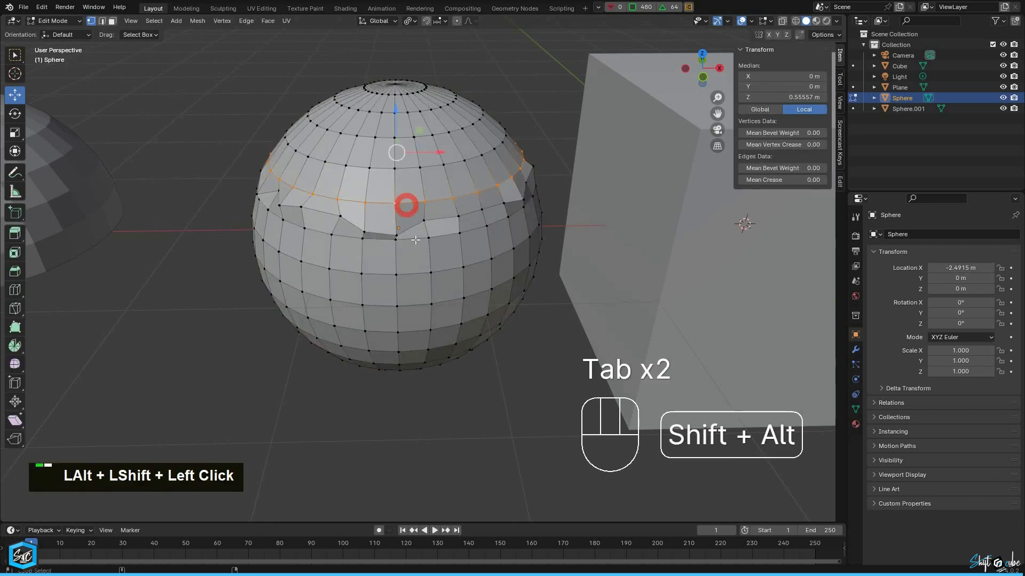
pyautogui.rightClick(405, 206)
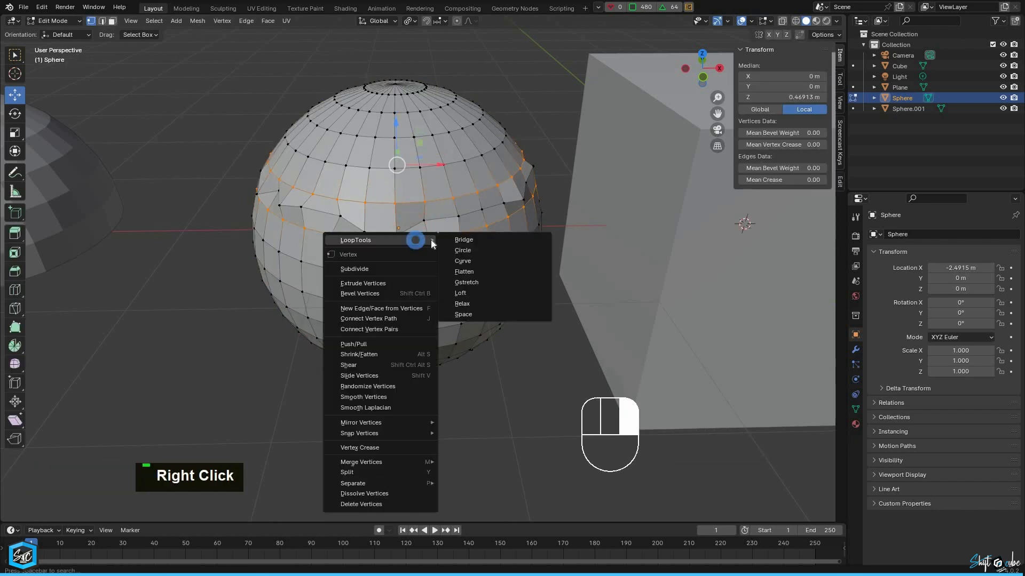
pyautogui.click(462, 260)
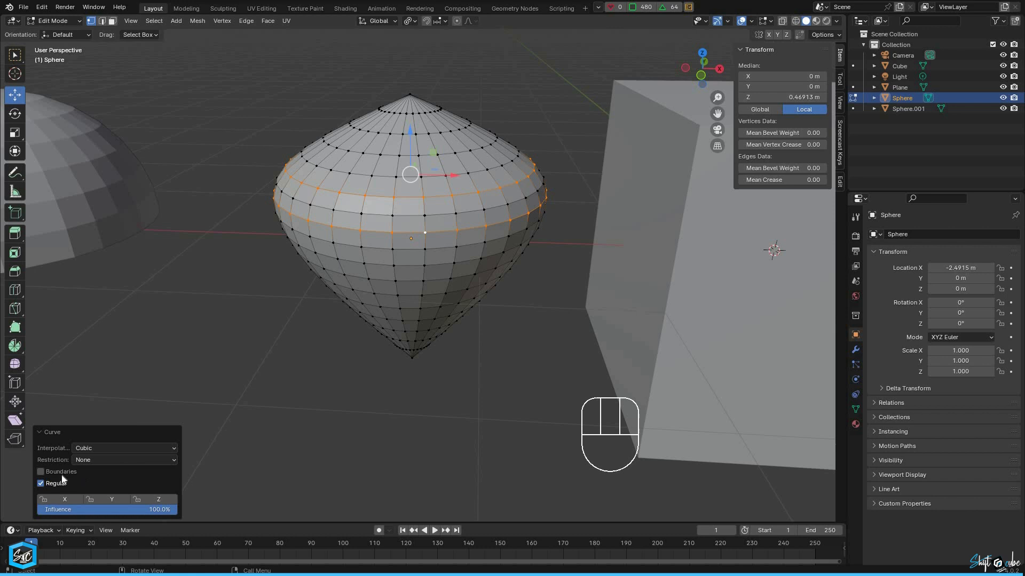
# - Turn on Boundaries so the sphere stays round, and inspect the result
pyautogui.click(40, 482)
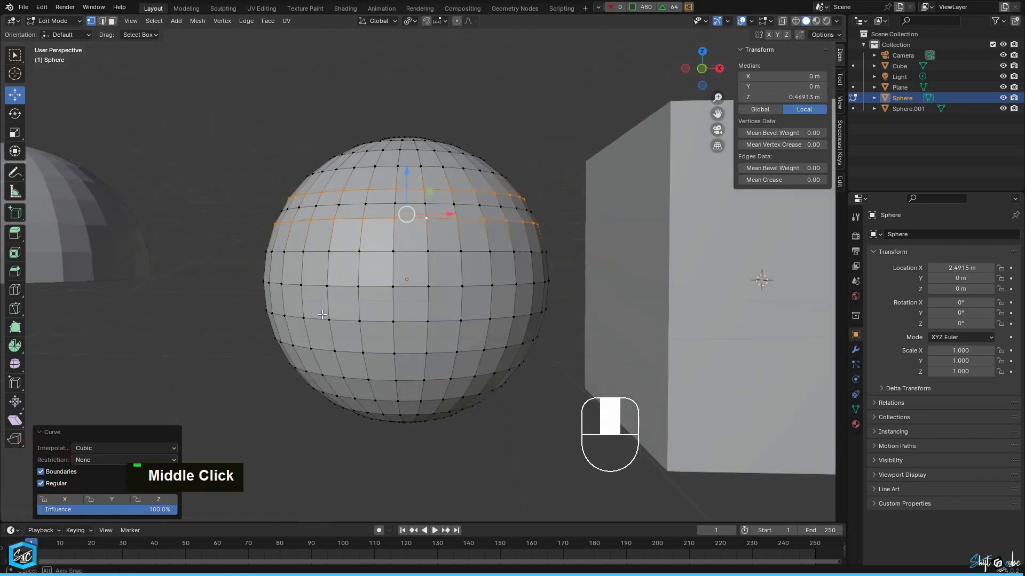
pyautogui.moveTo(406, 261); pyautogui.dragTo(405, 235)
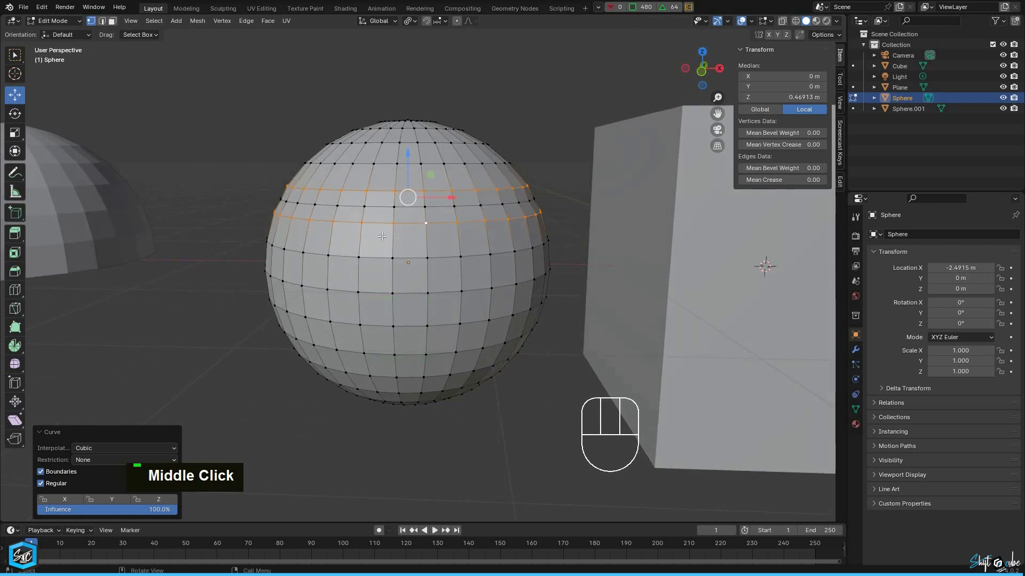
pyautogui.scroll(-3)
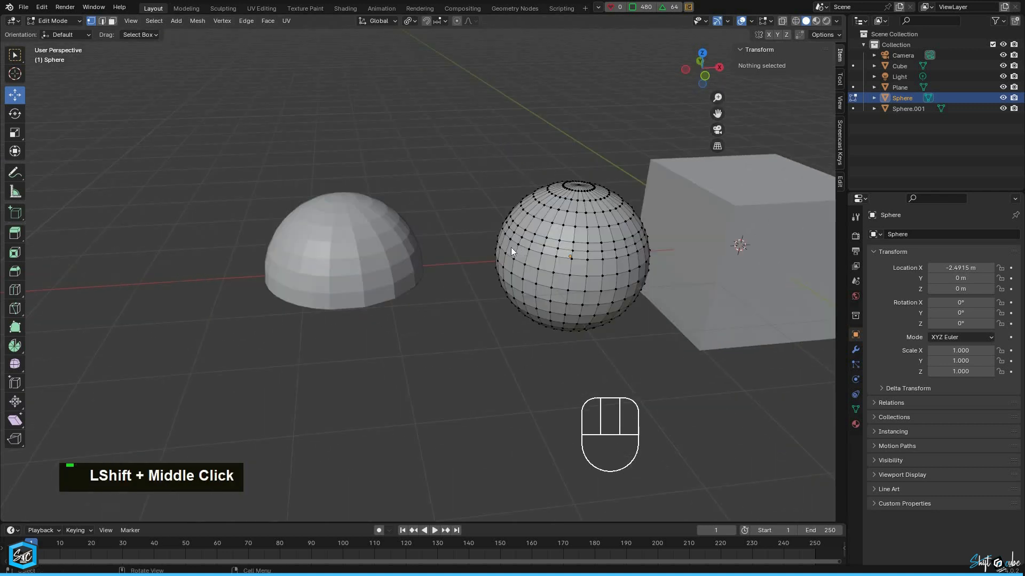
# - Switch to Sphere.001, pick the wobbly meridian loop and invert the selection
pyautogui.press('Tab')
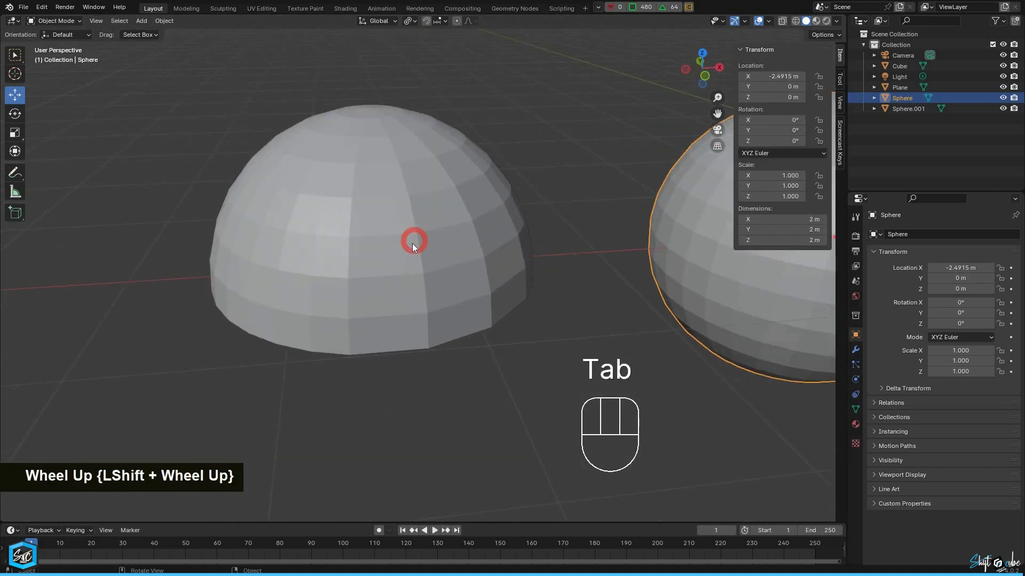
pyautogui.press('Tab')
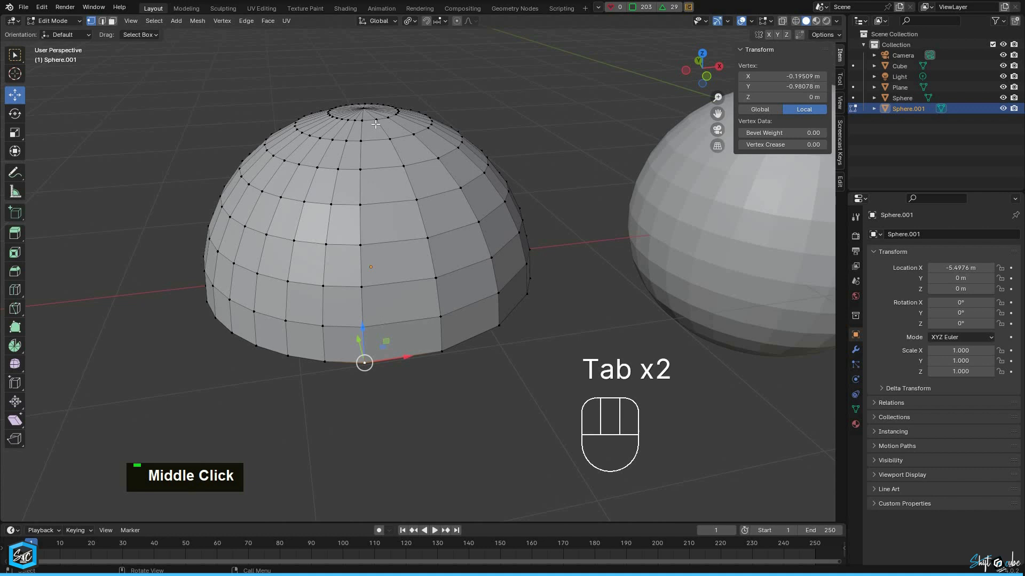
pyautogui.scroll(3)
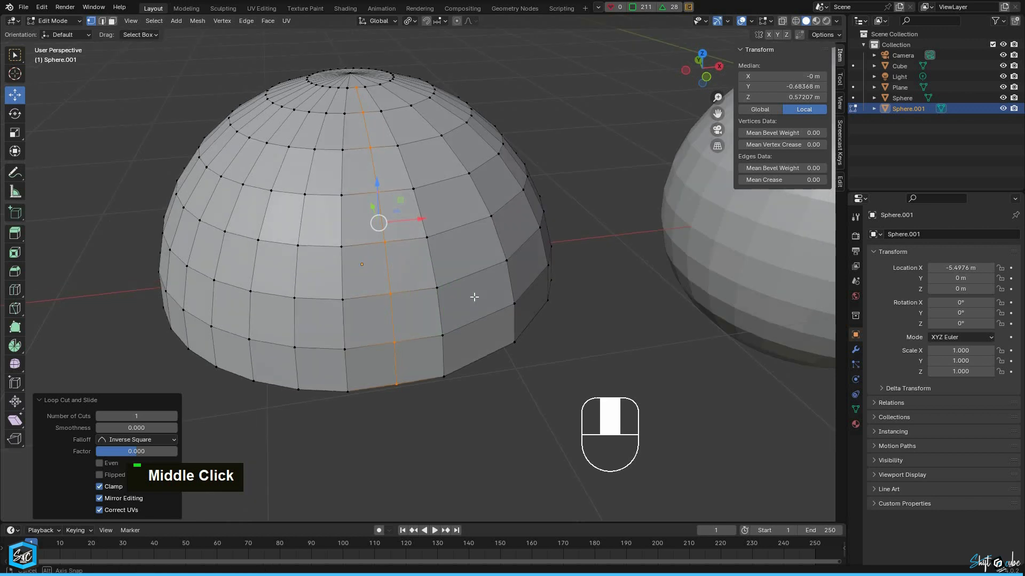
pyautogui.press('a')
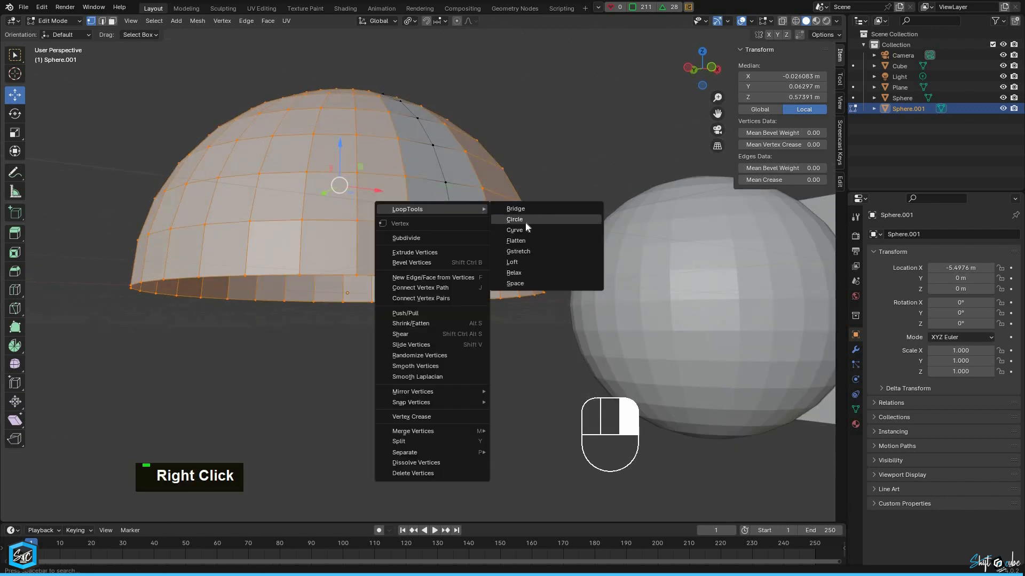
# - Apply LoopTools Curve to the hemisphere selection with Boundaries turned off
pyautogui.click(515, 230)
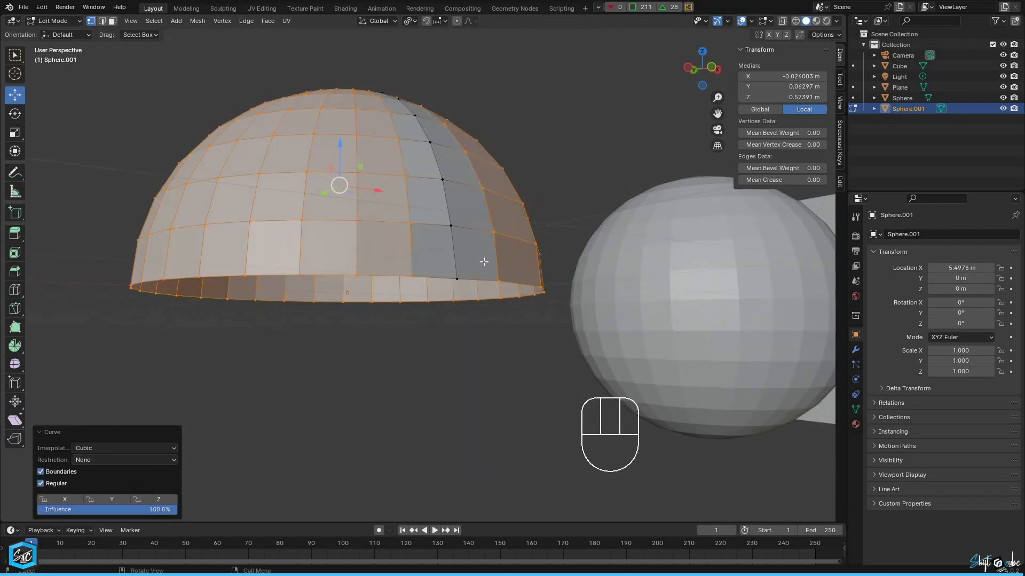
pyautogui.moveTo(483, 261); pyautogui.dragTo(546, 314)
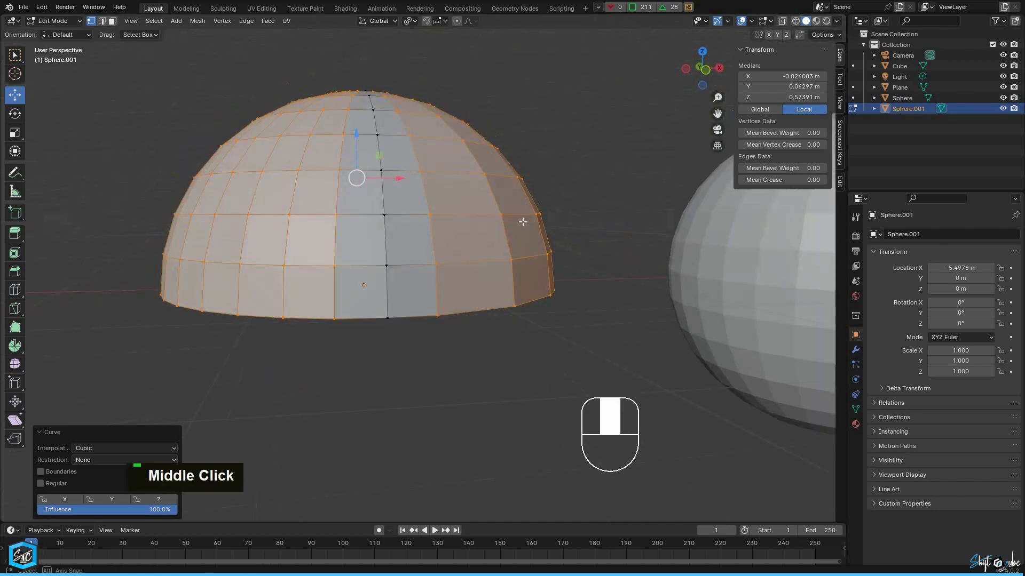
pyautogui.moveTo(523, 222); pyautogui.dragTo(518, 299)
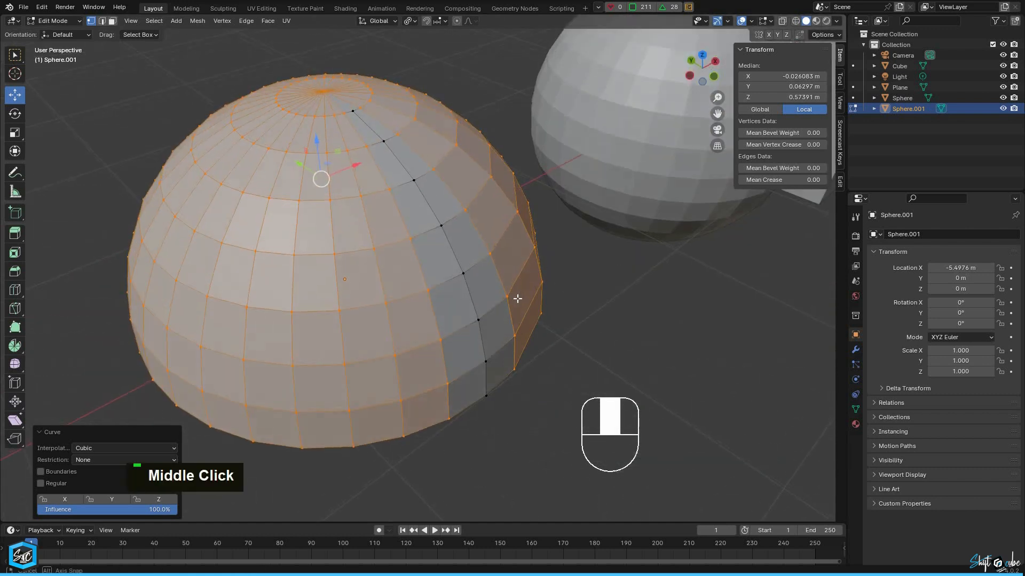
pyautogui.moveTo(517, 298); pyautogui.dragTo(419, 271)
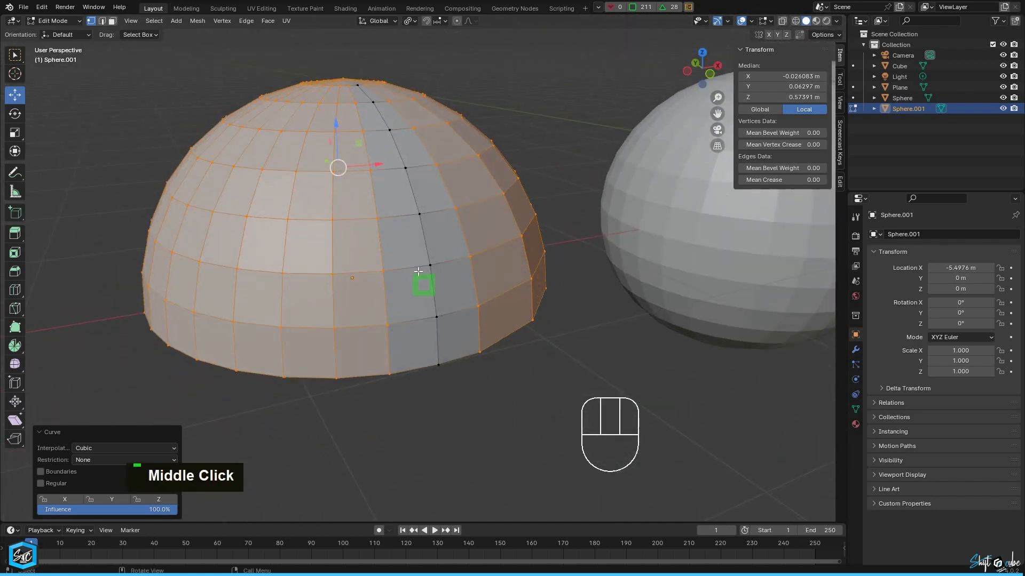
pyautogui.moveTo(418, 271); pyautogui.dragTo(562, 330)
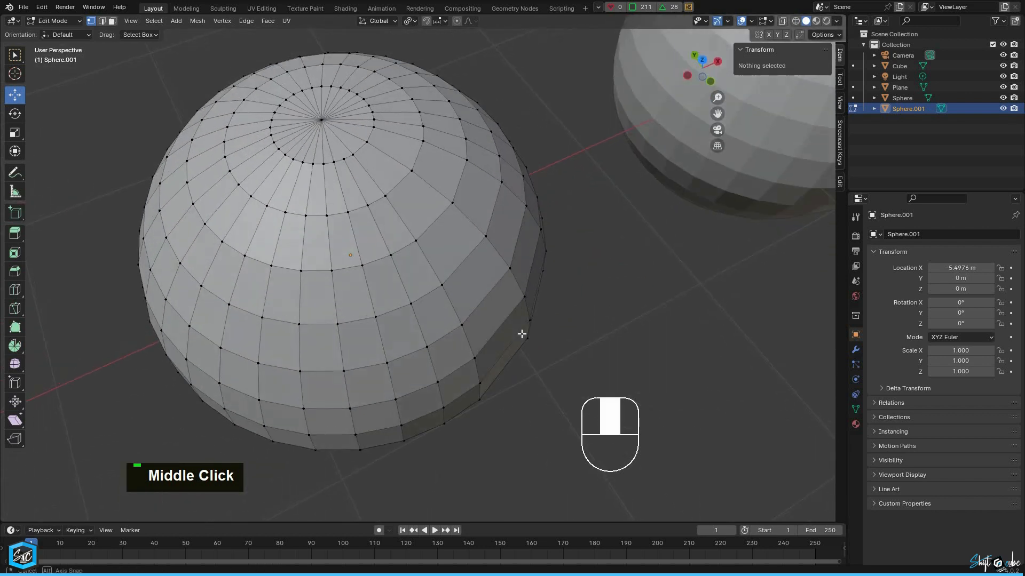
pyautogui.moveTo(522, 334); pyautogui.dragTo(468, 269)
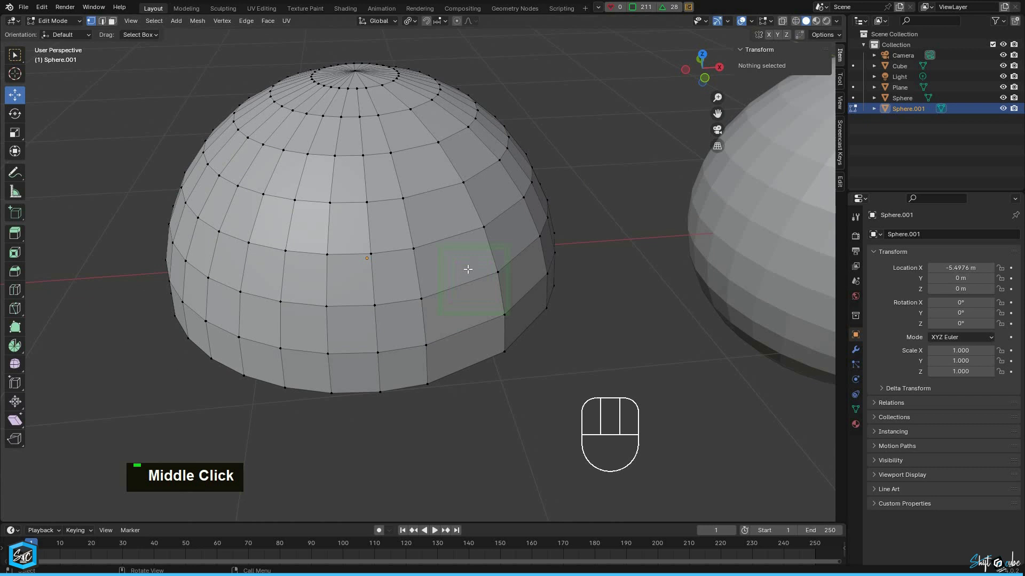